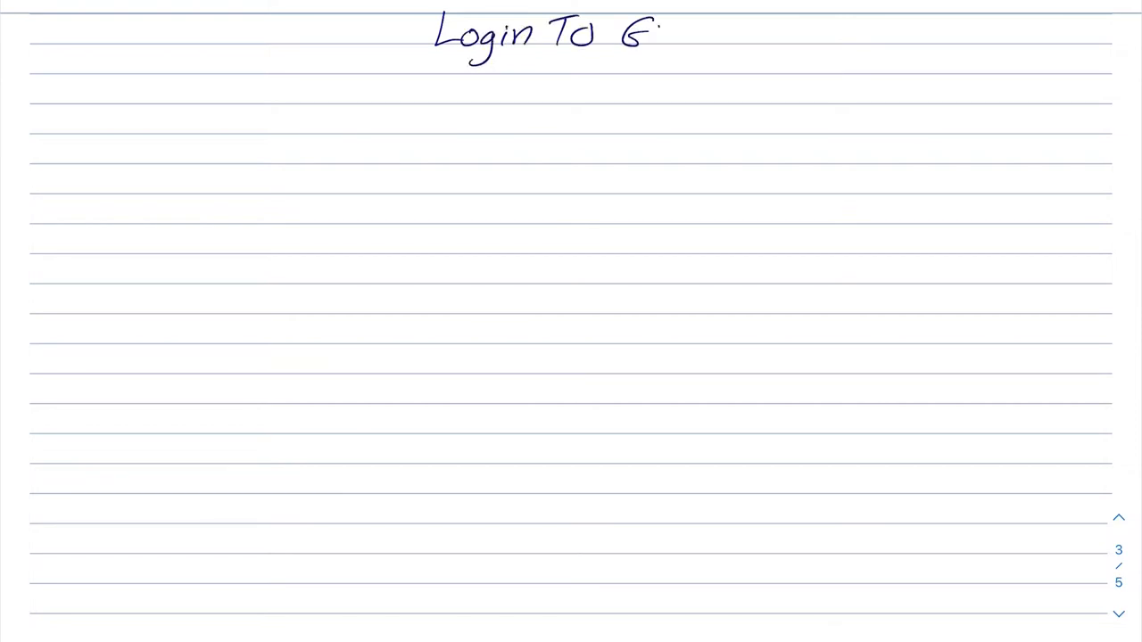
Finish the 'Login To Gmail' title and draw the diagram box's left edge
type("Mail")
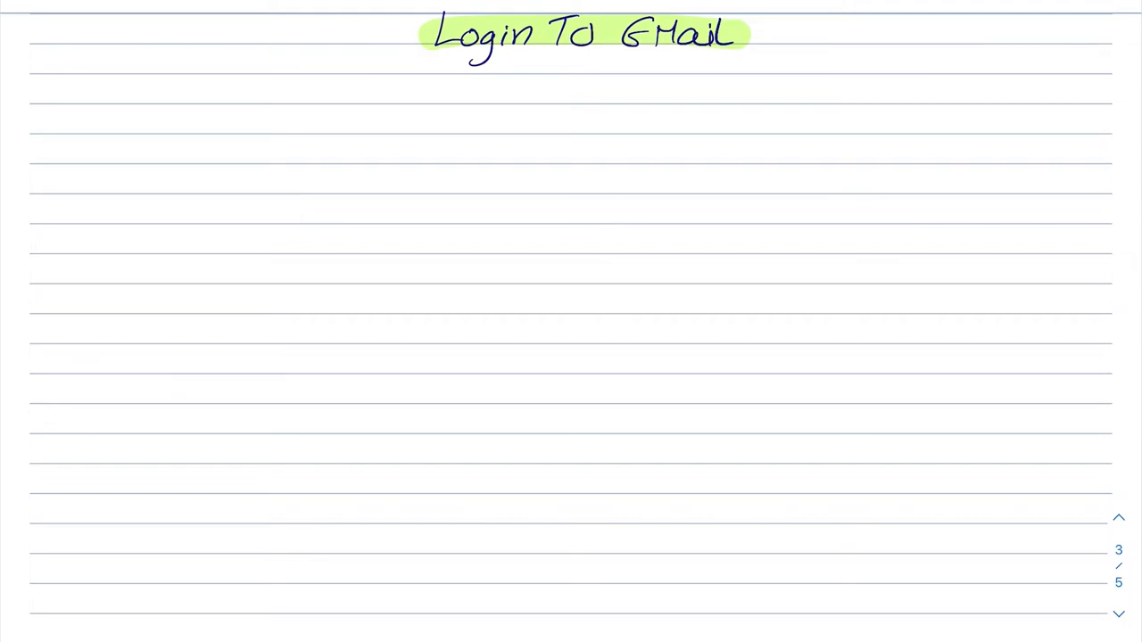
left_click_drag(186, 168, 192, 373)
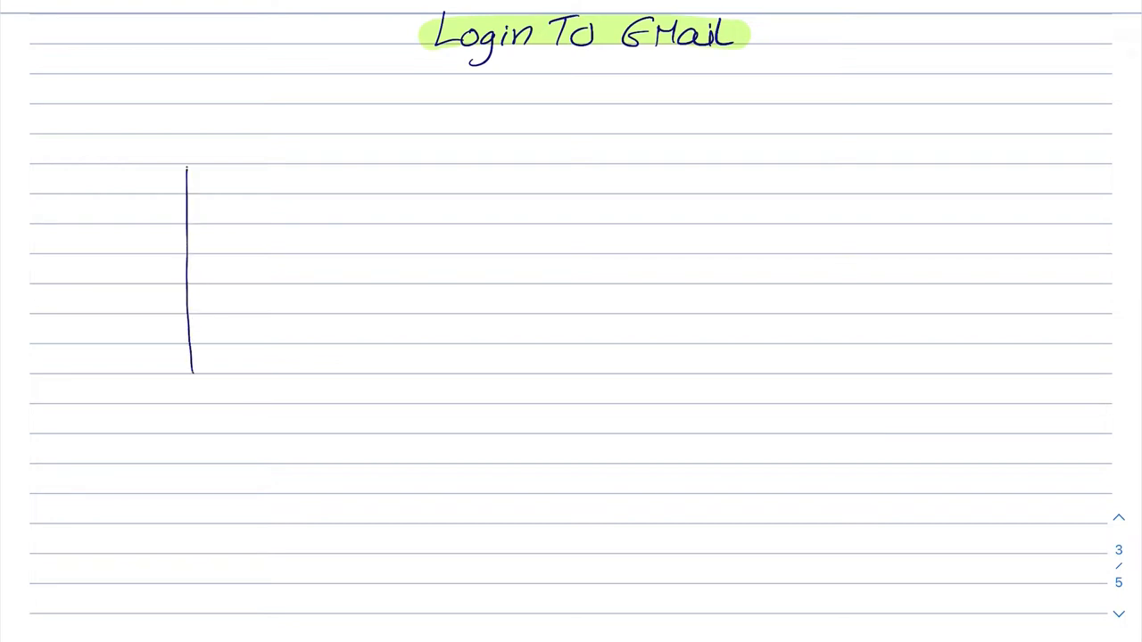
Close the diagram box and write 'Signup' inside it
left_click_drag(188, 167, 374, 276)
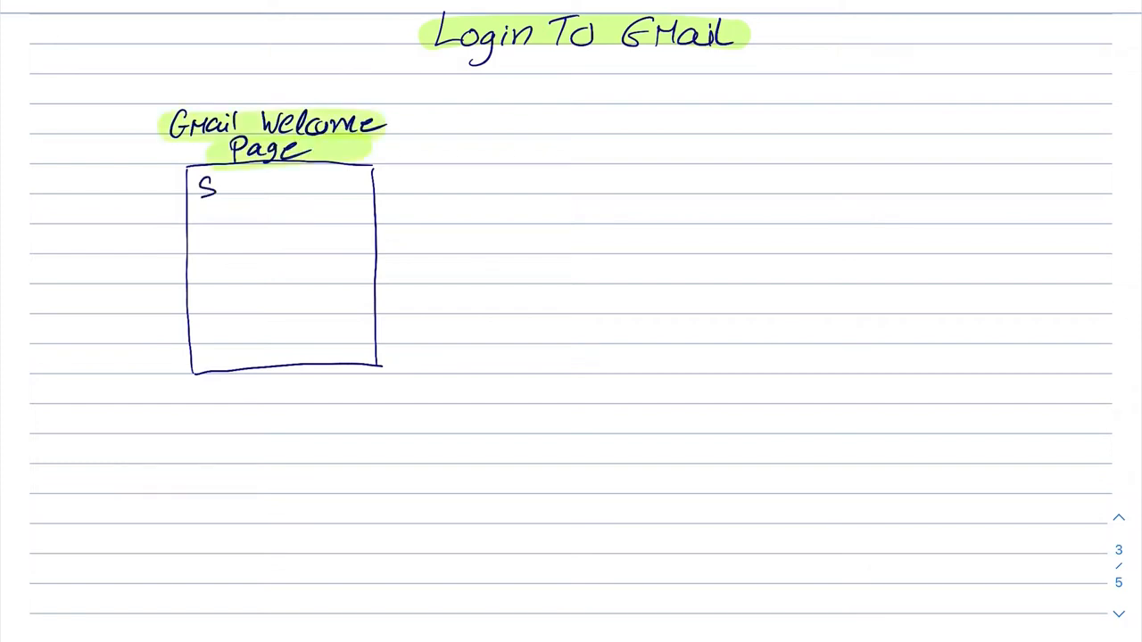
type("Signup")
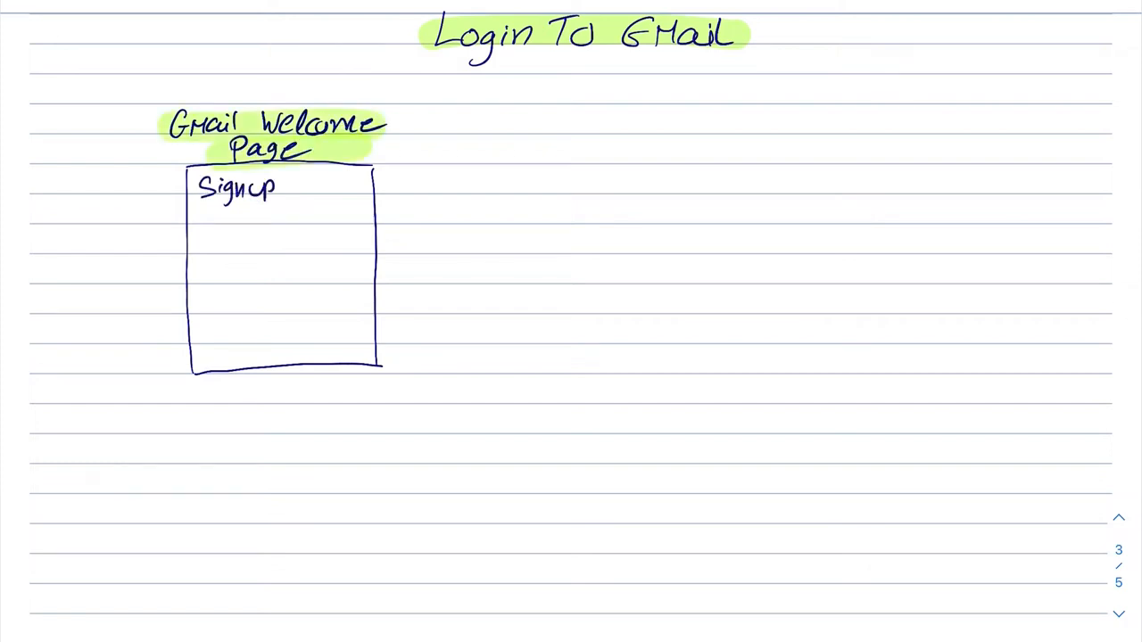